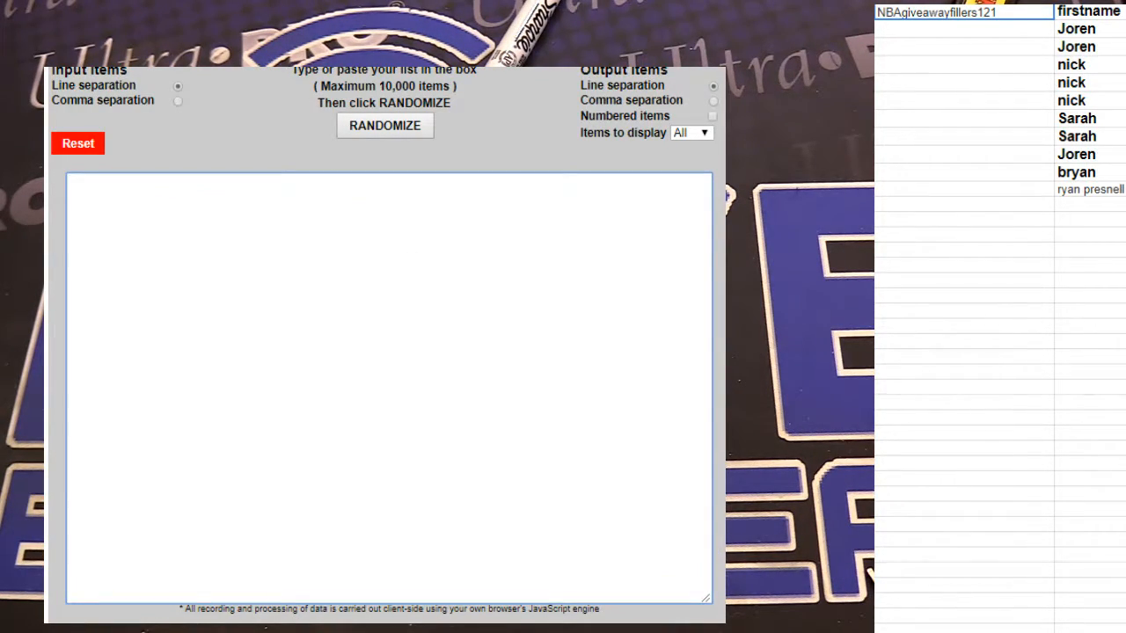
Randomize the pasted filler names twice and select the shuffled output for copying.
left_click(383, 125)
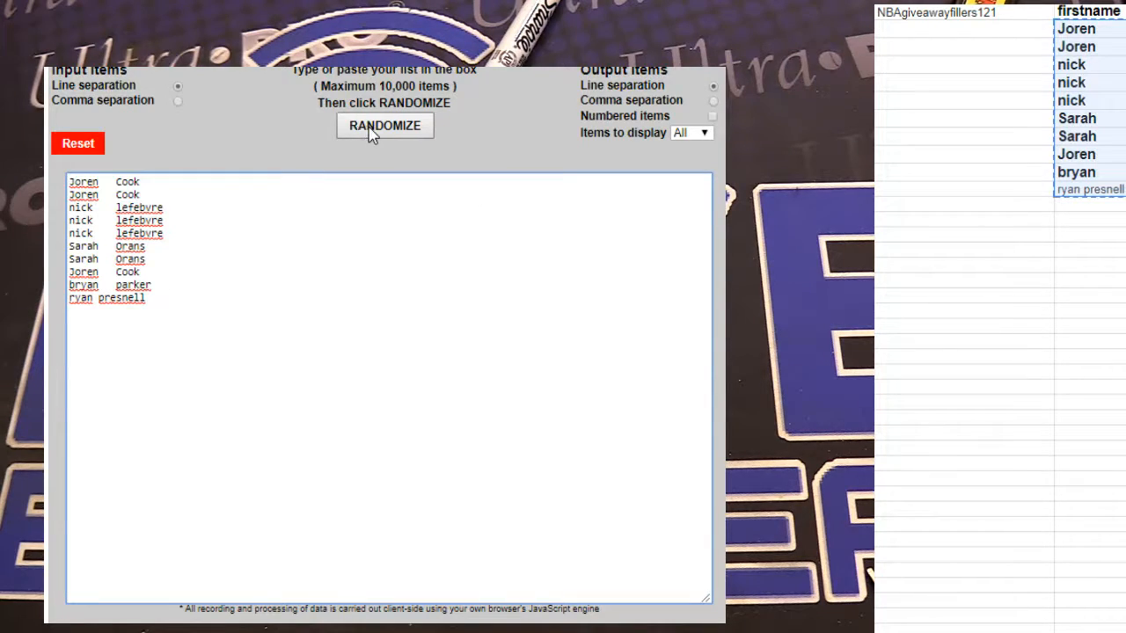
left_click(384, 125)
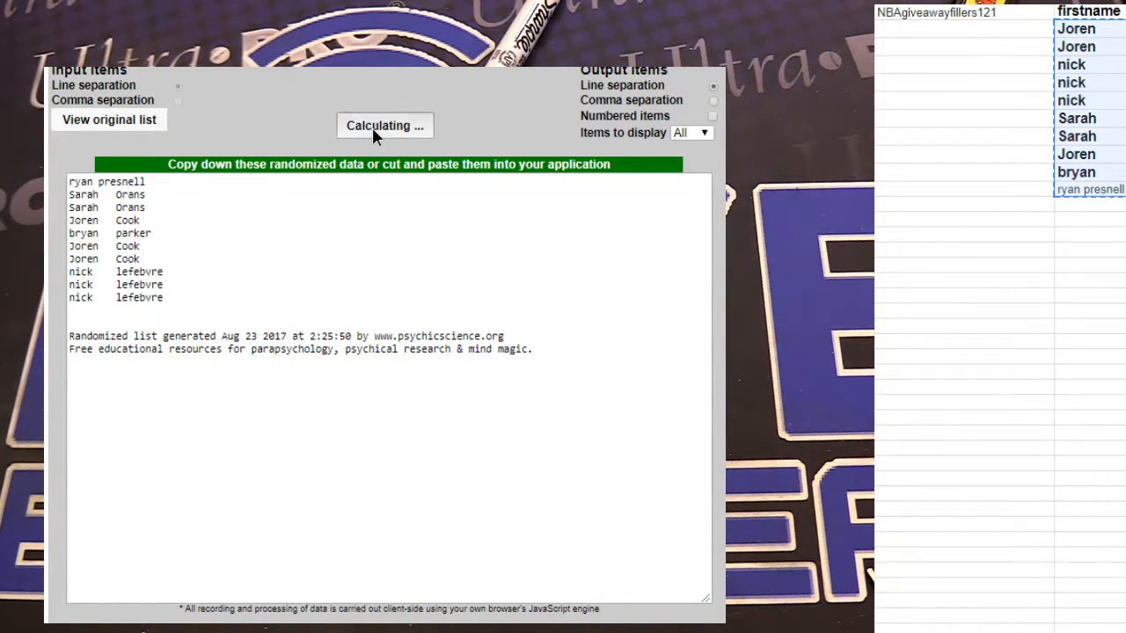
left_click(383, 125)
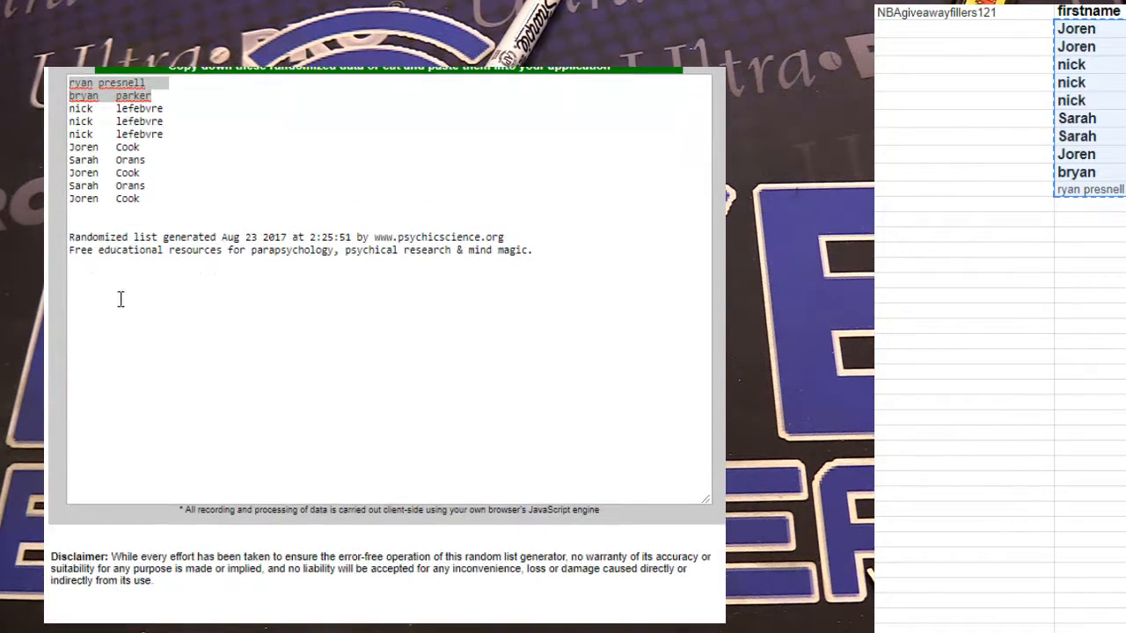
left_click_drag(81, 109, 127, 196)
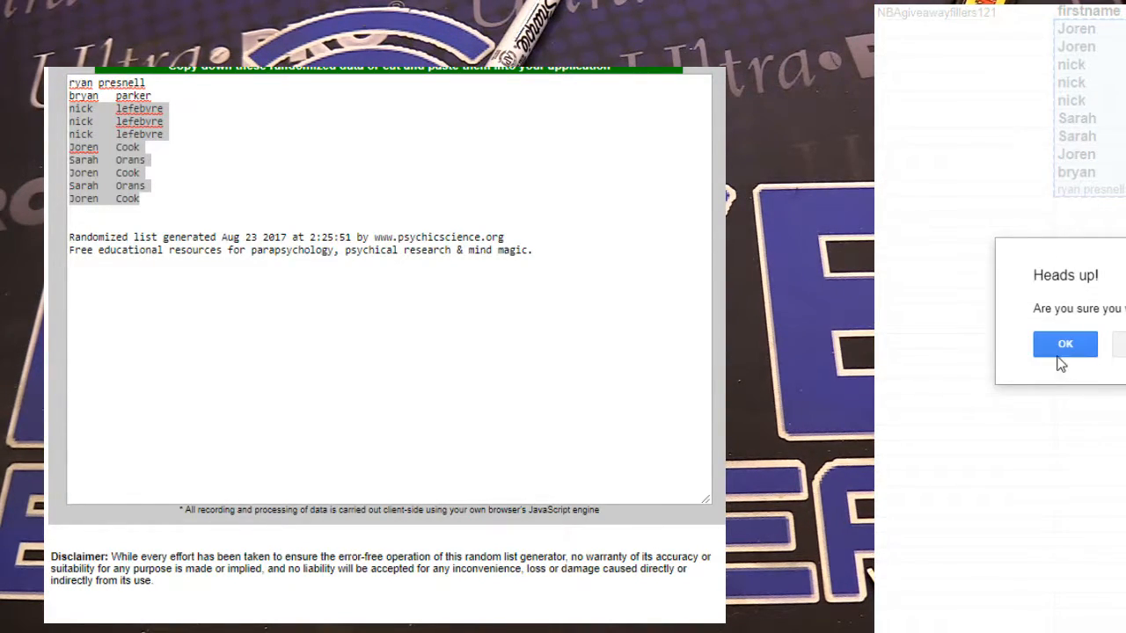
Confirm the Heads up warning before editing the firstname column.
left_click(1066, 343)
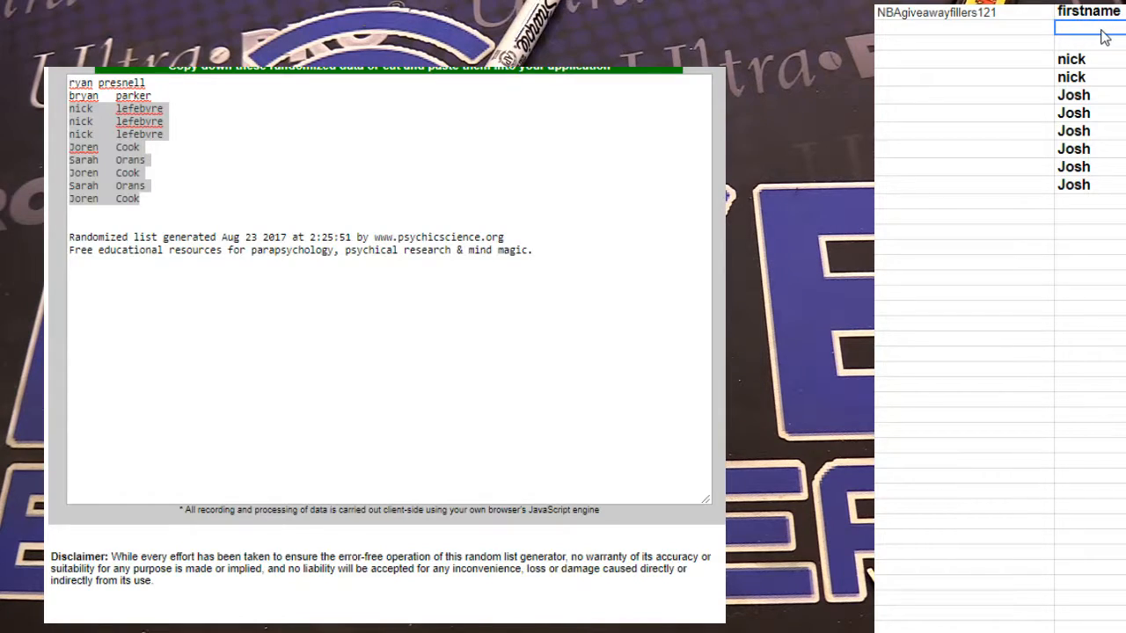
type("joren")
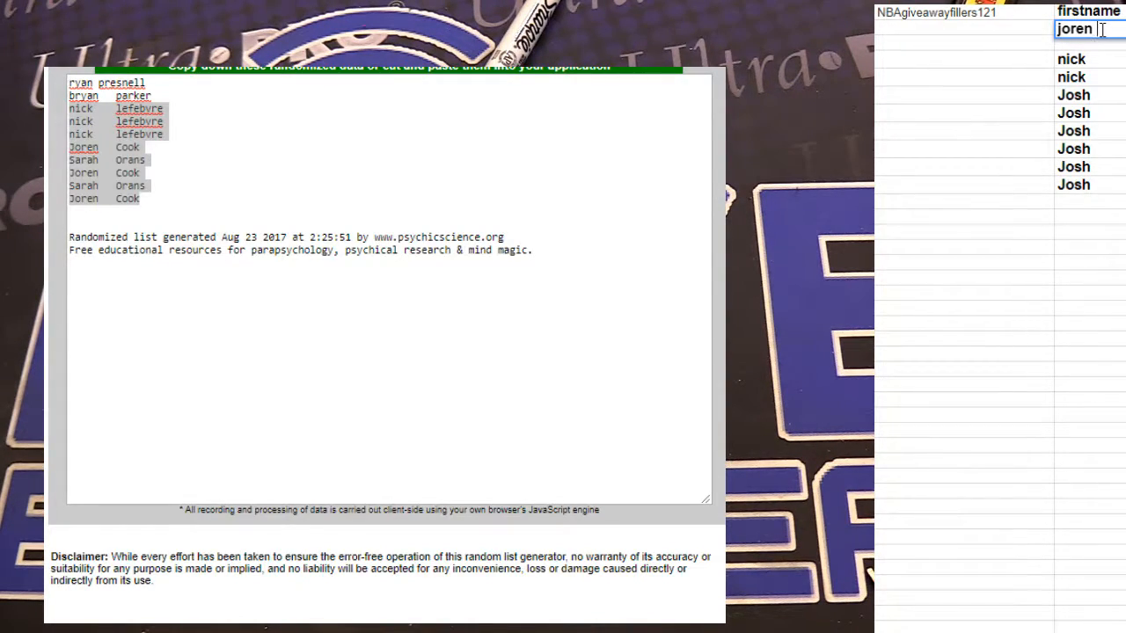
type("joren cook")
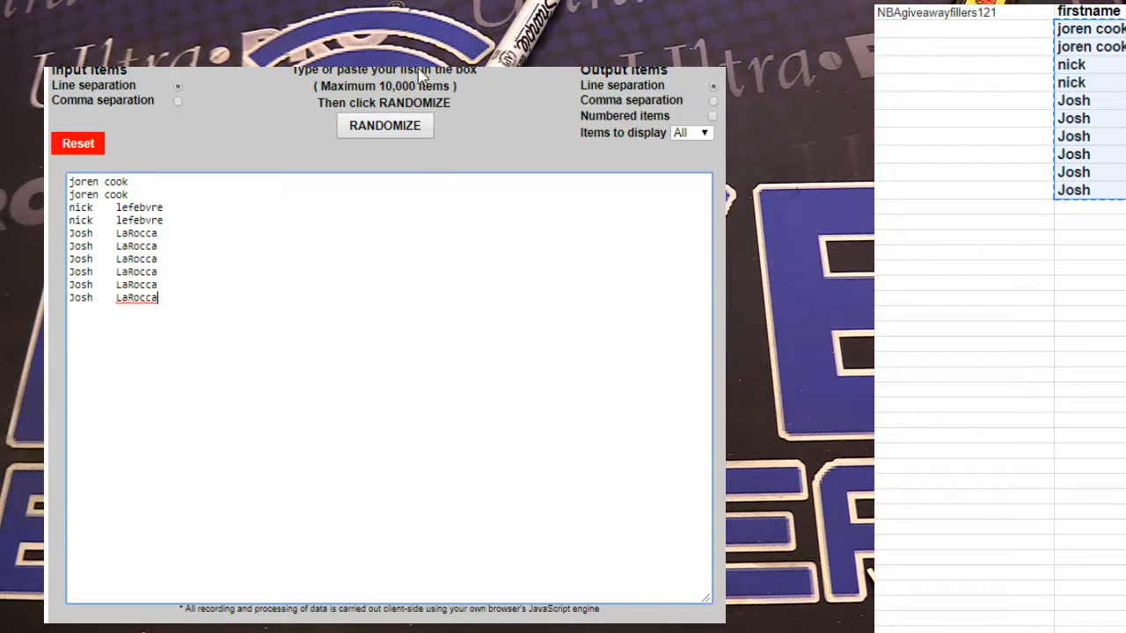
left_click(383, 125)
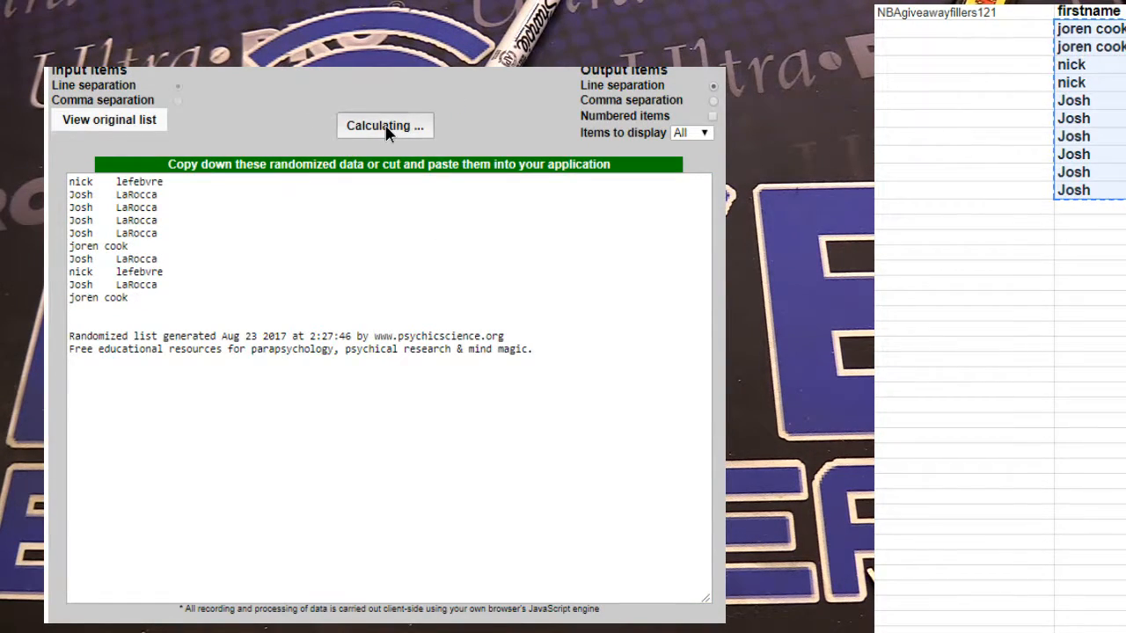
left_click(383, 124)
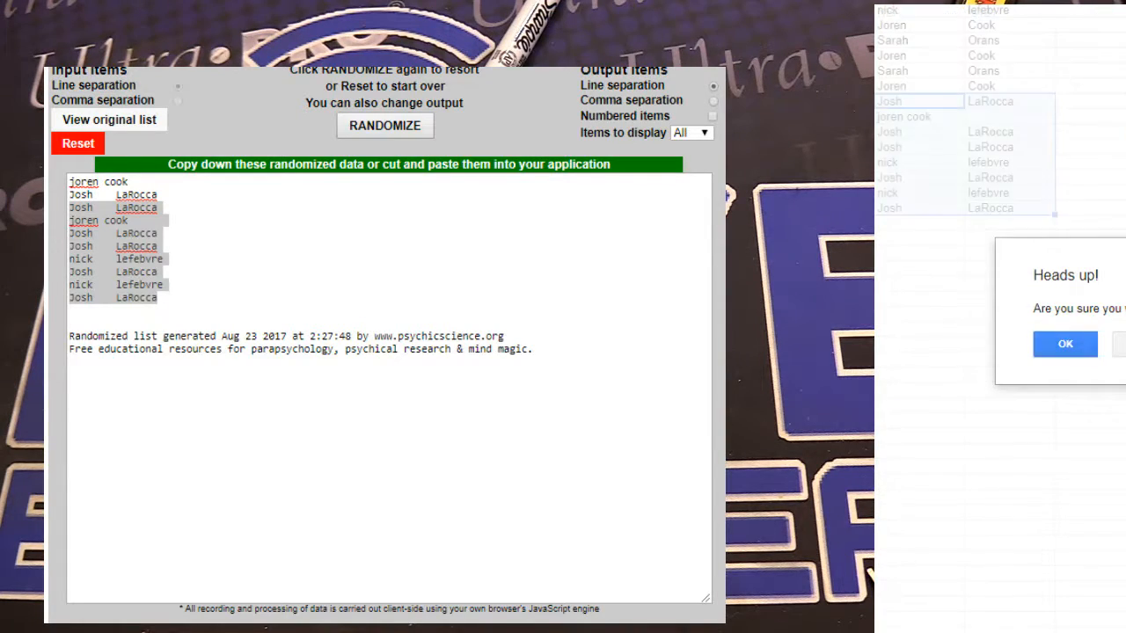
left_click(1064, 343)
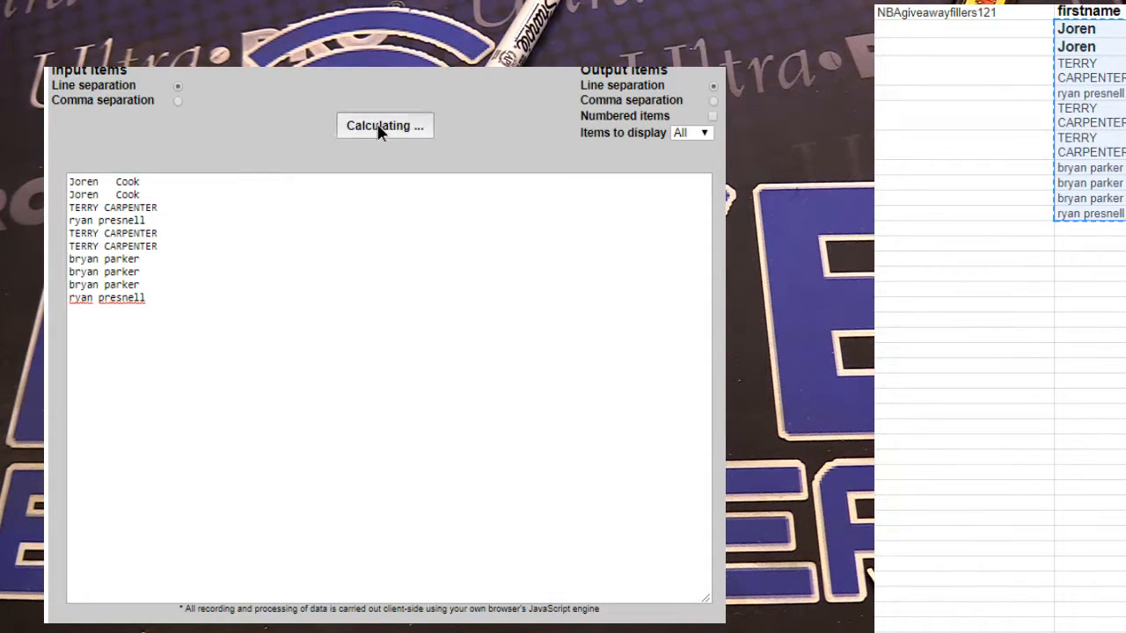
left_click(383, 125)
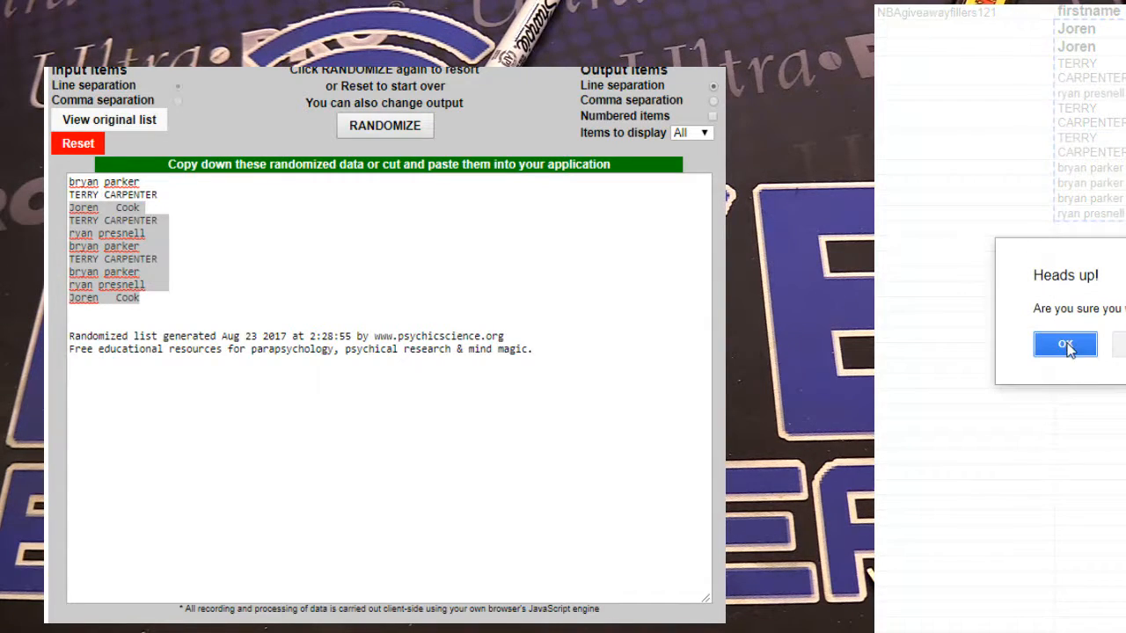
Confirm the Heads up warning before clearing the firstname column.
left_click(1066, 342)
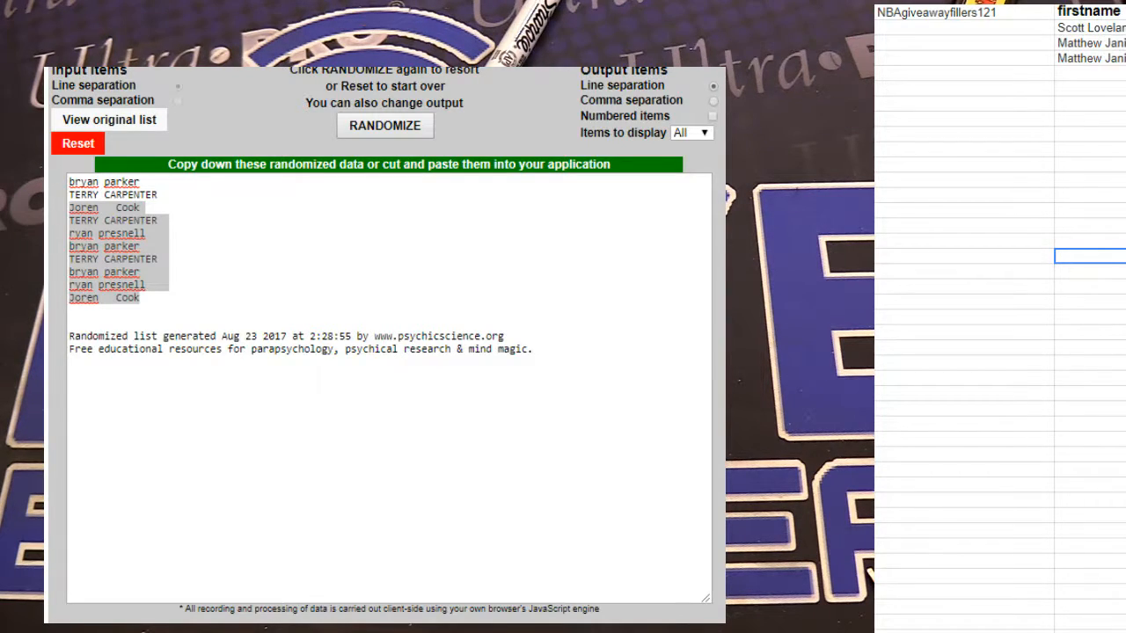
type("josh lar")
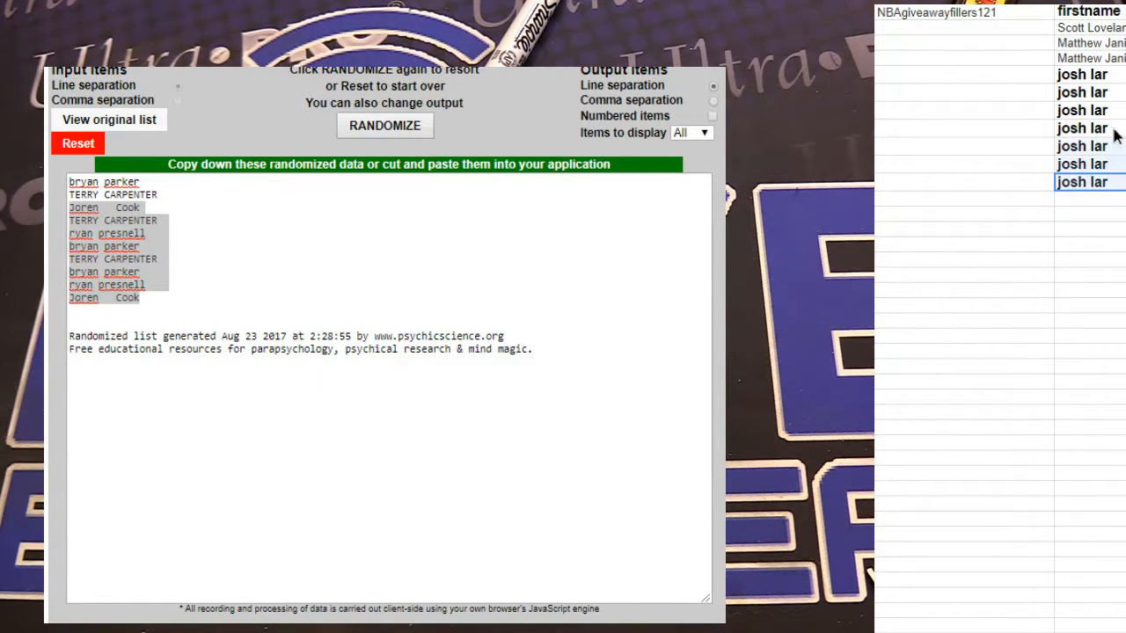
left_click(77, 143)
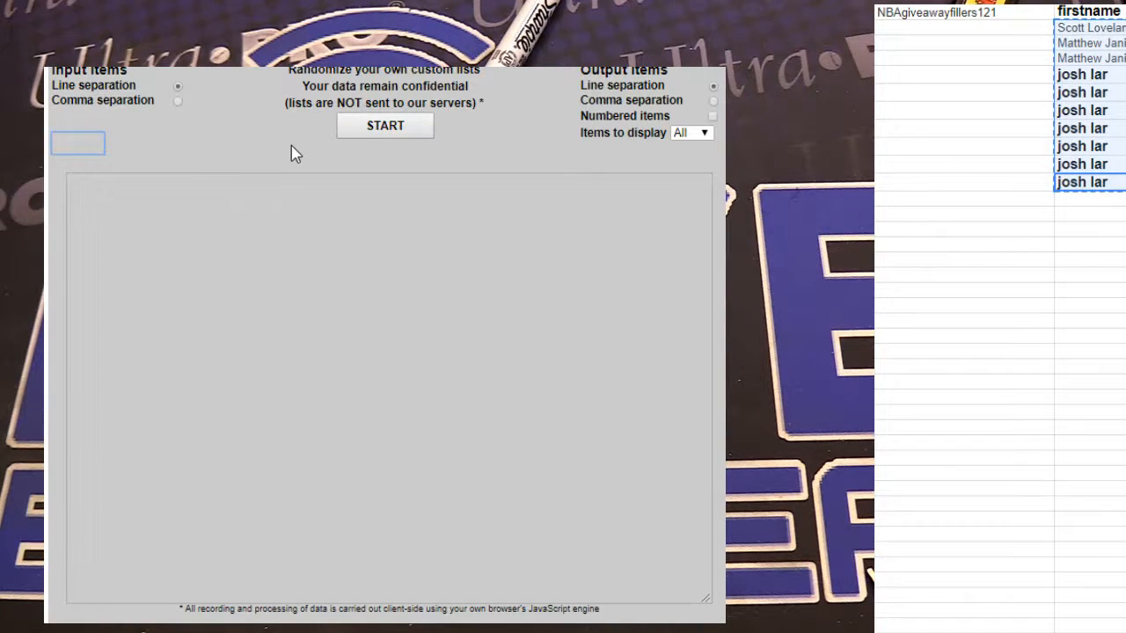
left_click(383, 125)
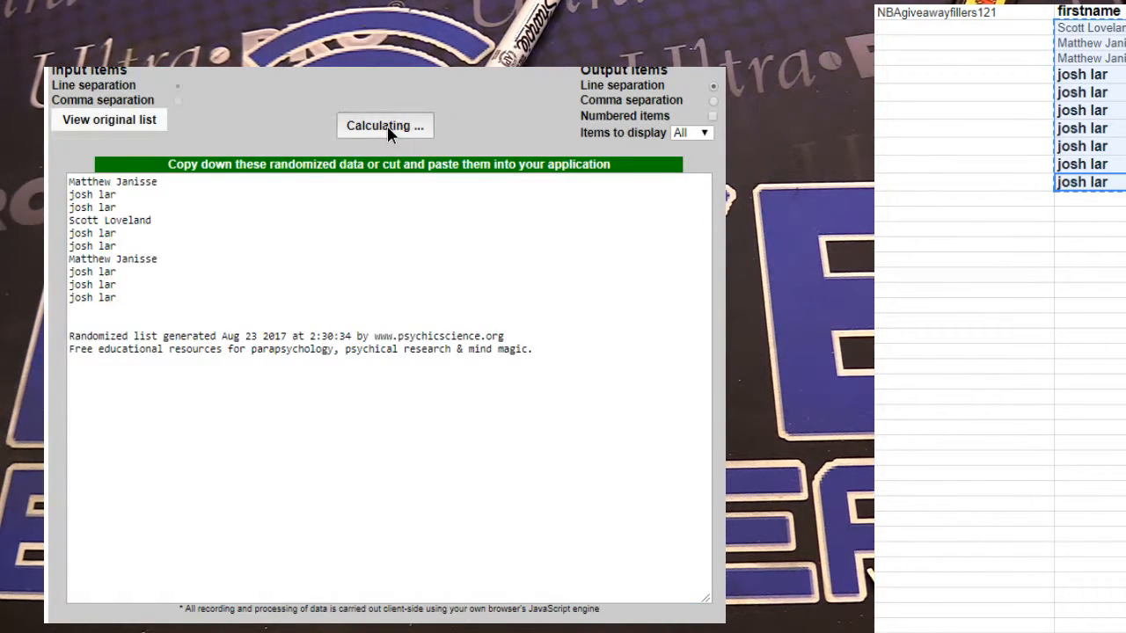
left_click(384, 125)
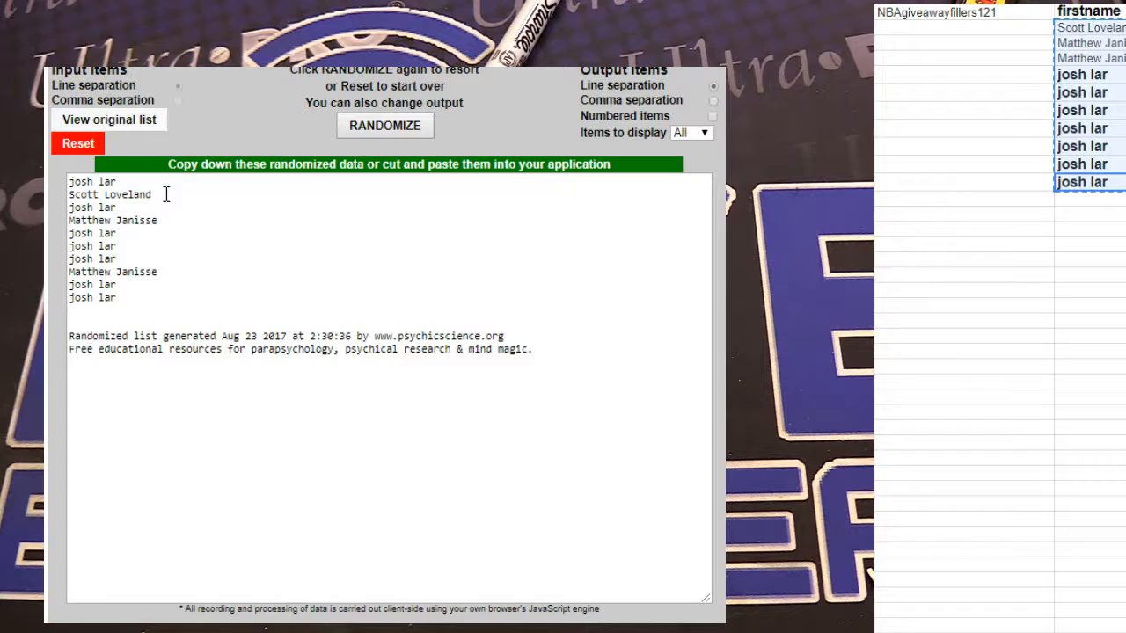